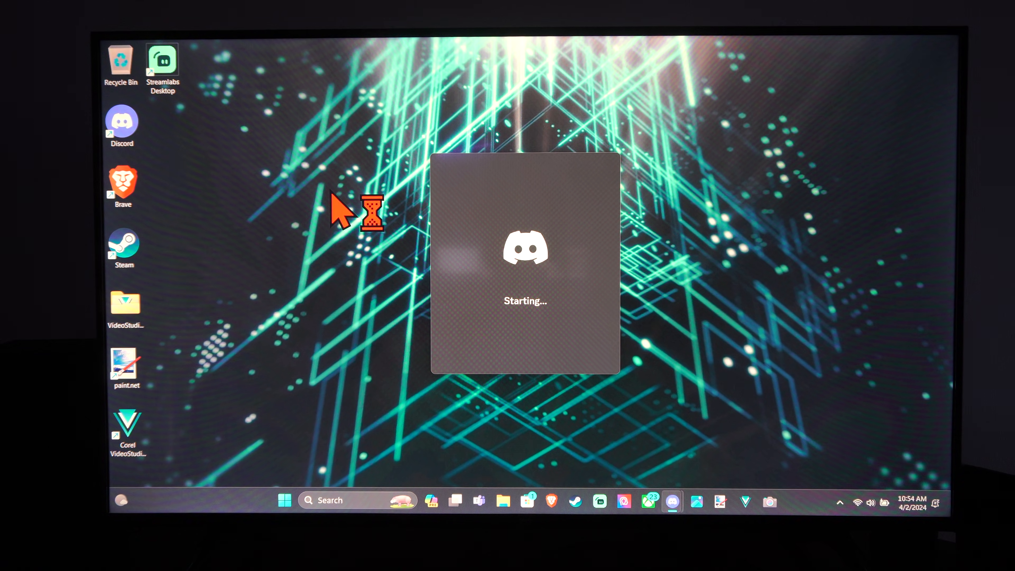
mouse_move(278, 496)
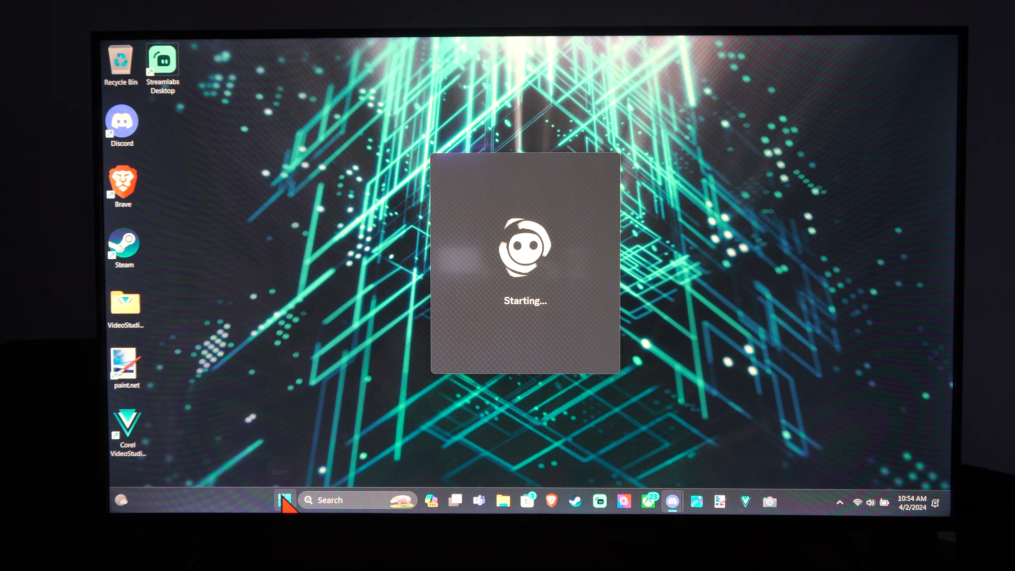
Launch the Settings app from the Start menu, landing on its Home page.
click(285, 501)
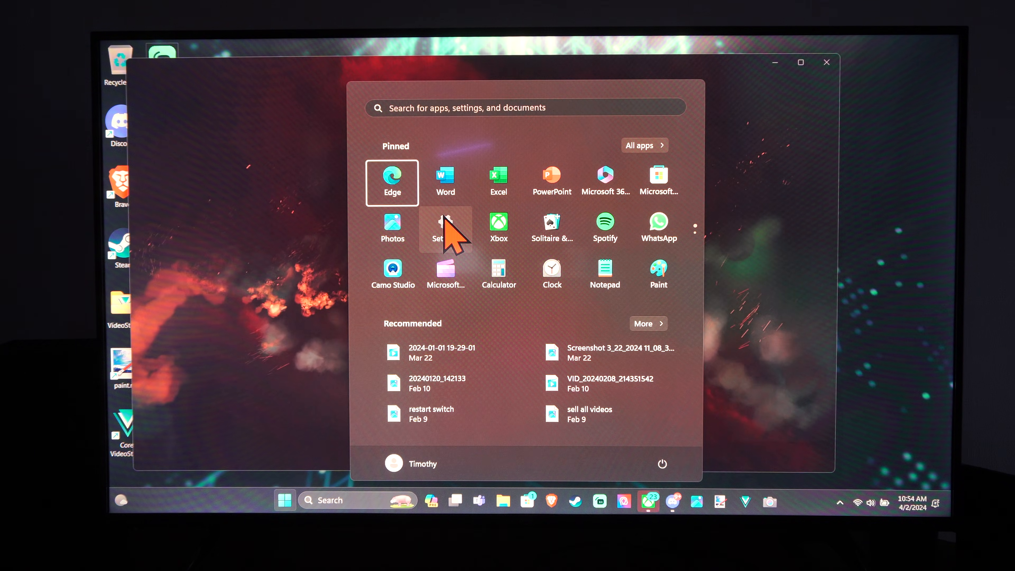
click(440, 227)
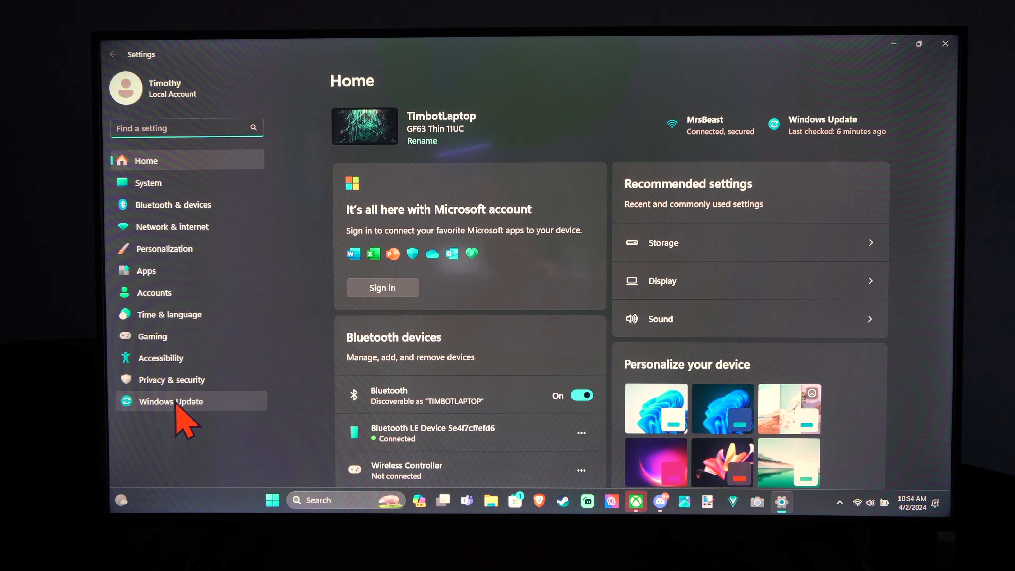
Navigate through Windows Update > Advanced options to reach the Recovery page.
click(171, 402)
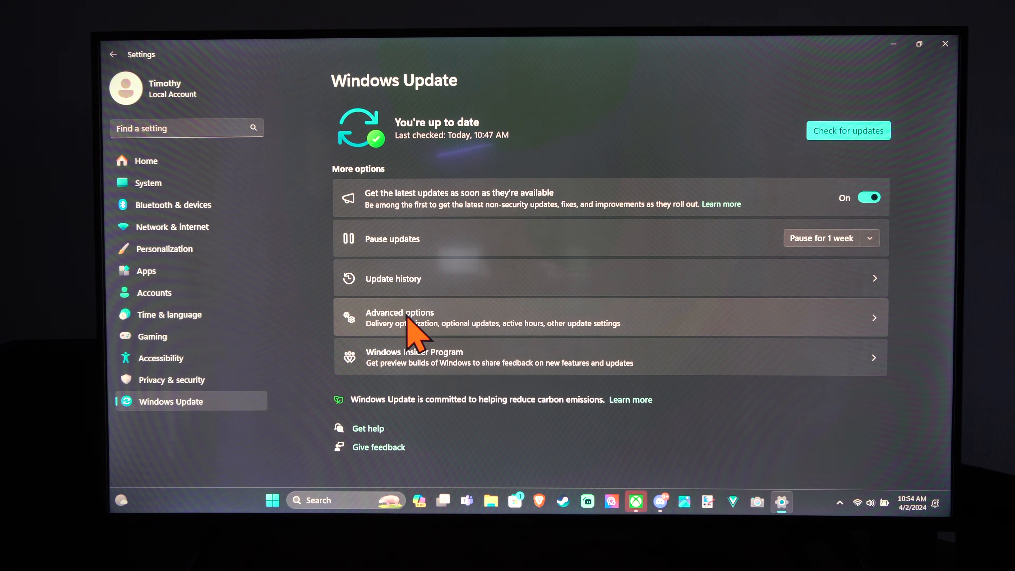
click(402, 318)
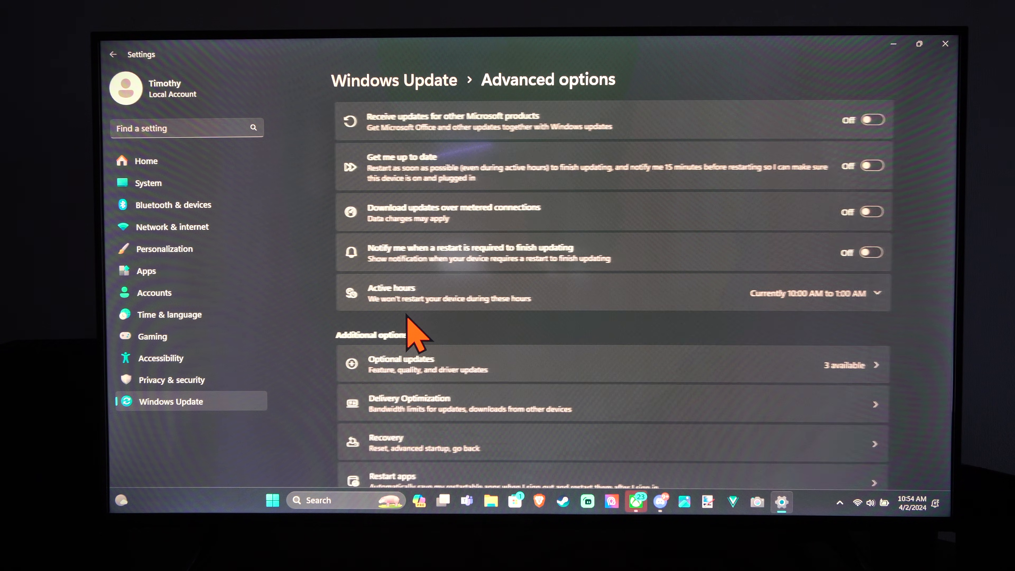
scroll(down, 3)
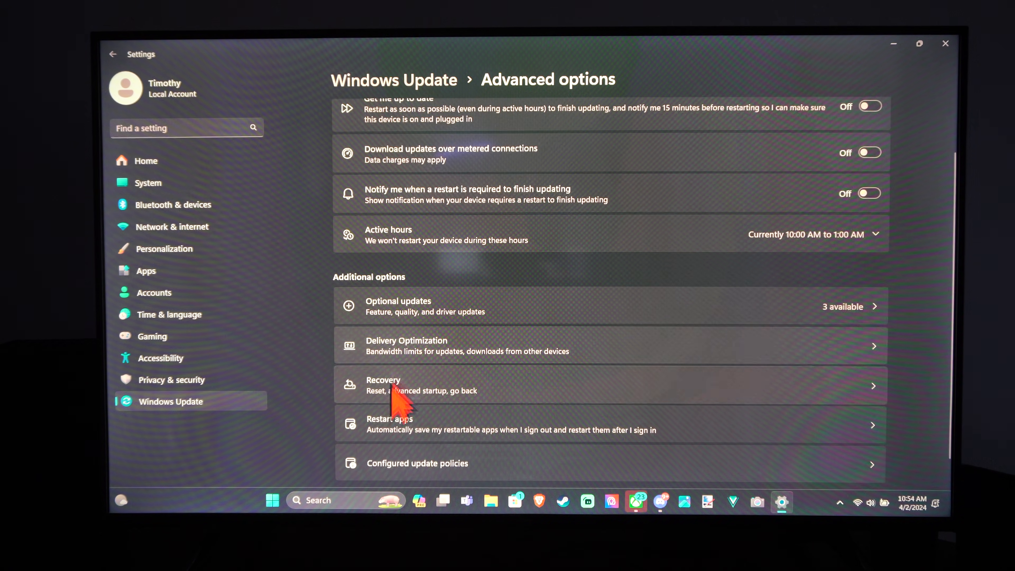
click(388, 395)
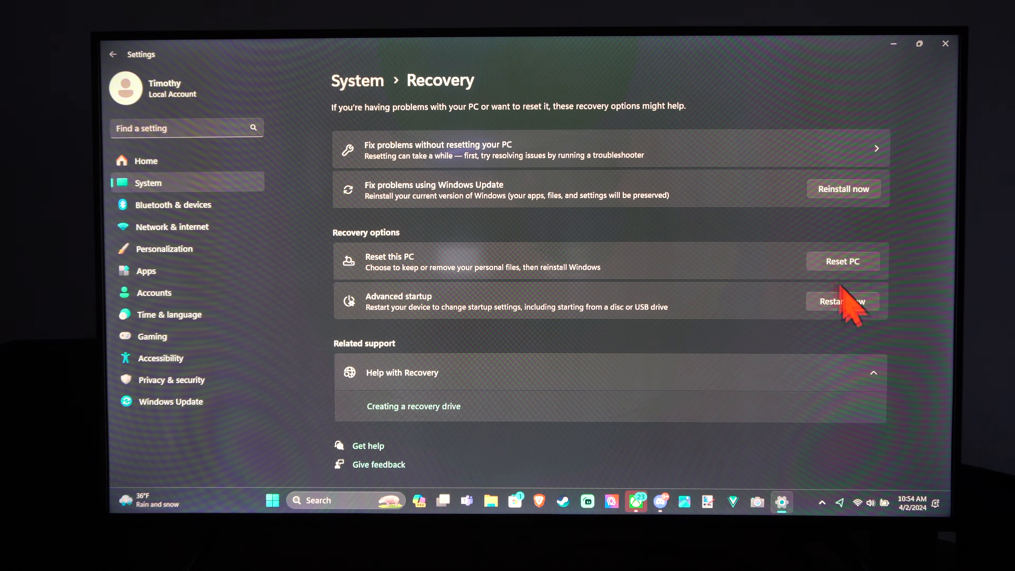
Restart via Advanced startup and choose UEFI Firmware Settings to reboot into the MSI BIOS.
click(843, 302)
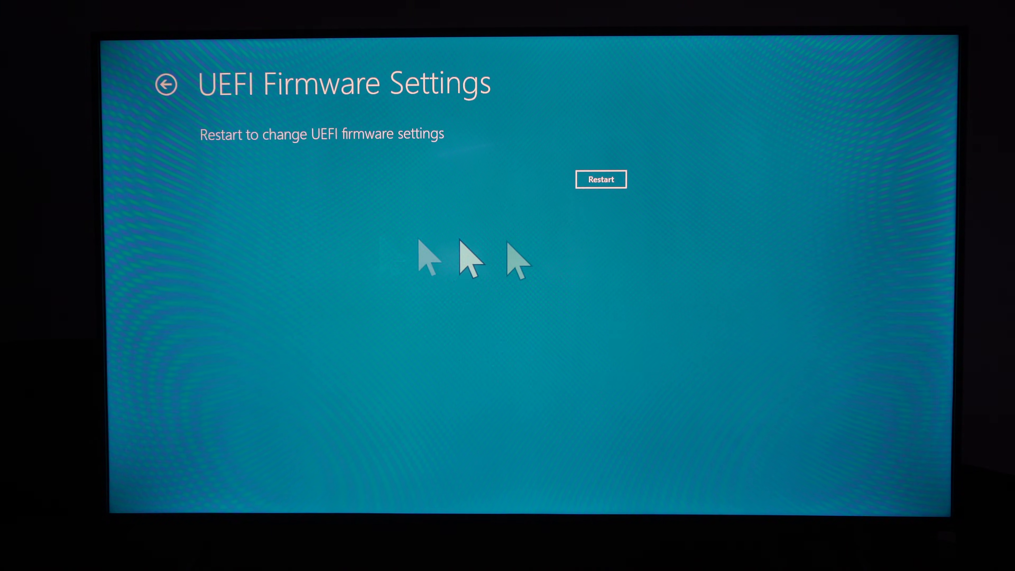
click(601, 179)
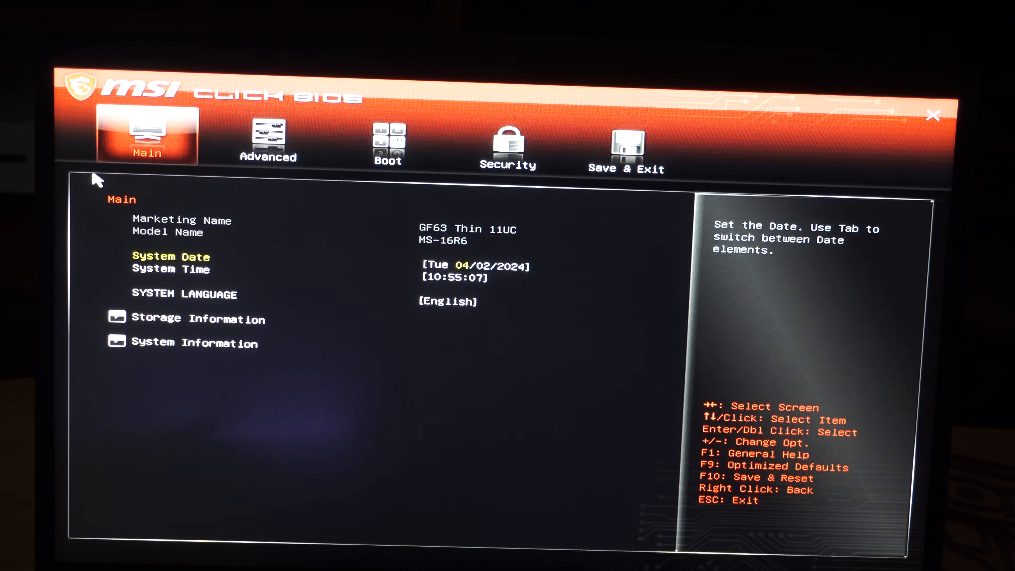
Review the Boot, Save & Exit and Security pages, finishing on Save & Exit.
click(387, 142)
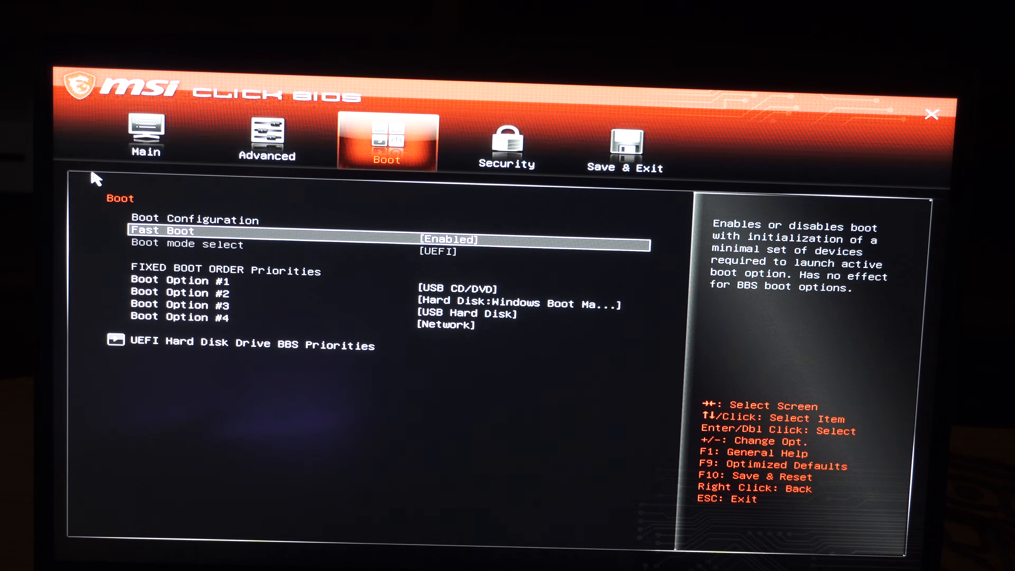
click(626, 154)
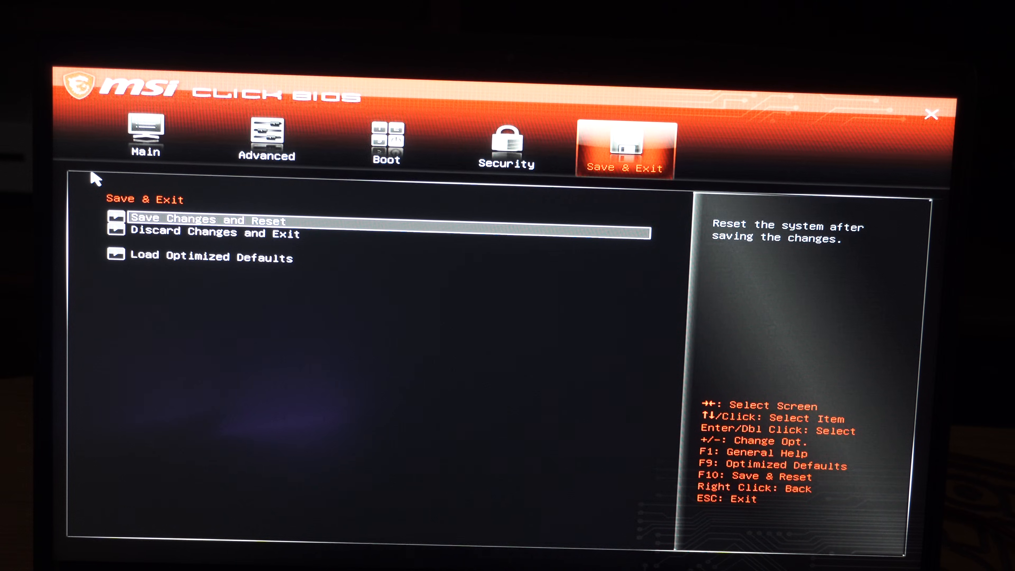
click(507, 145)
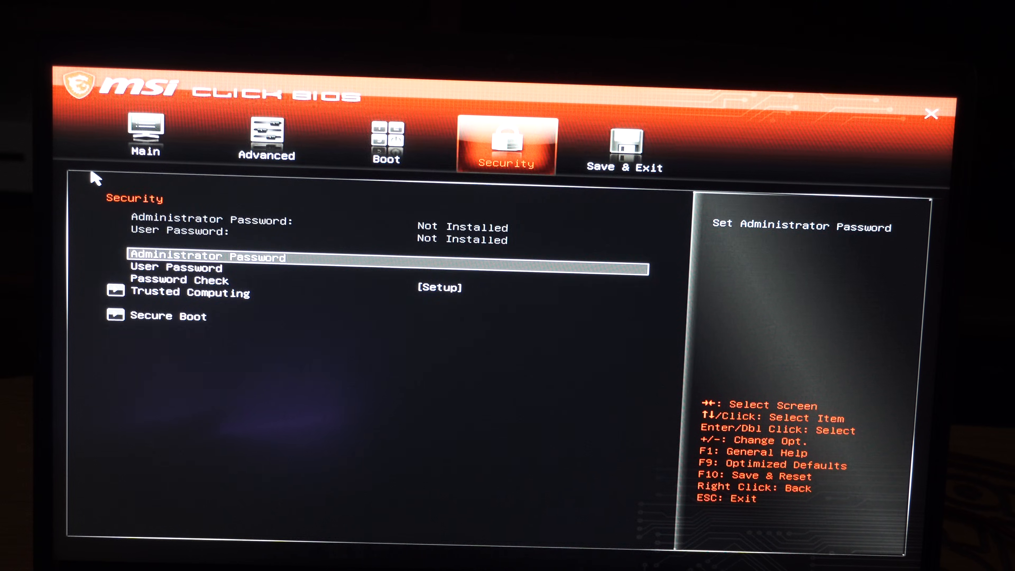
click(626, 153)
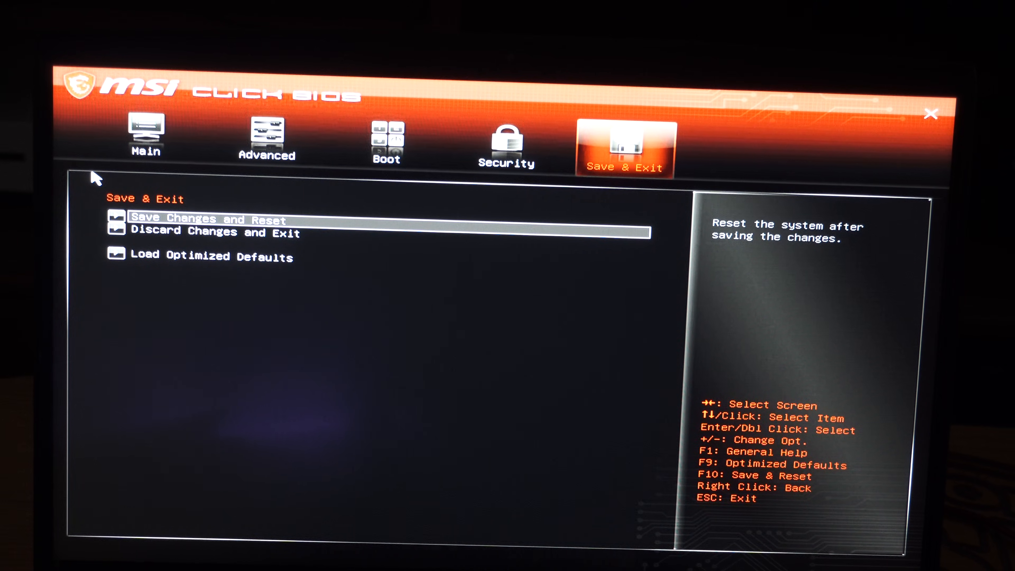